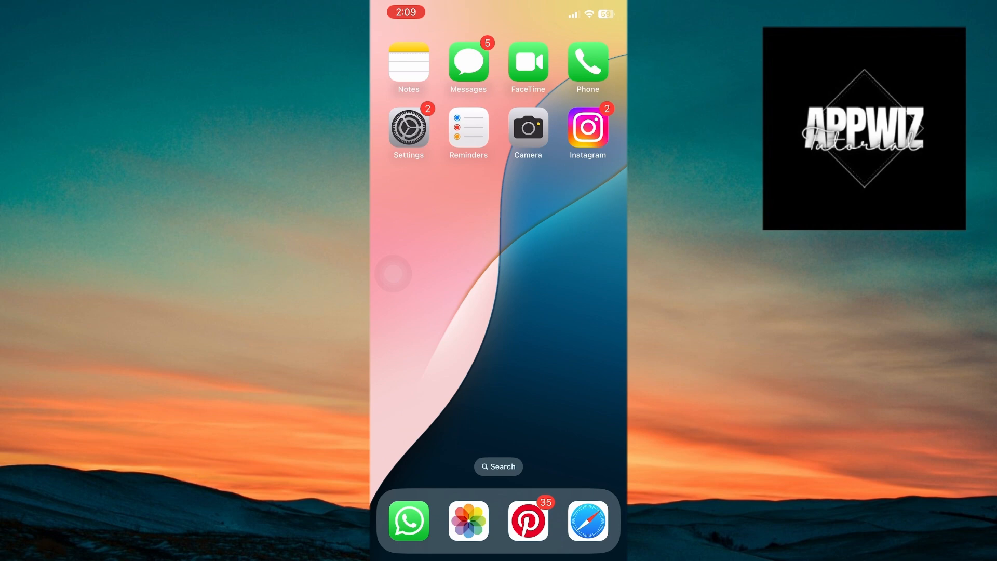
# Review the Beta Updates choice under Software Update, confirming iOS 18 Developer Beta is selected
pyautogui.click(407, 127)
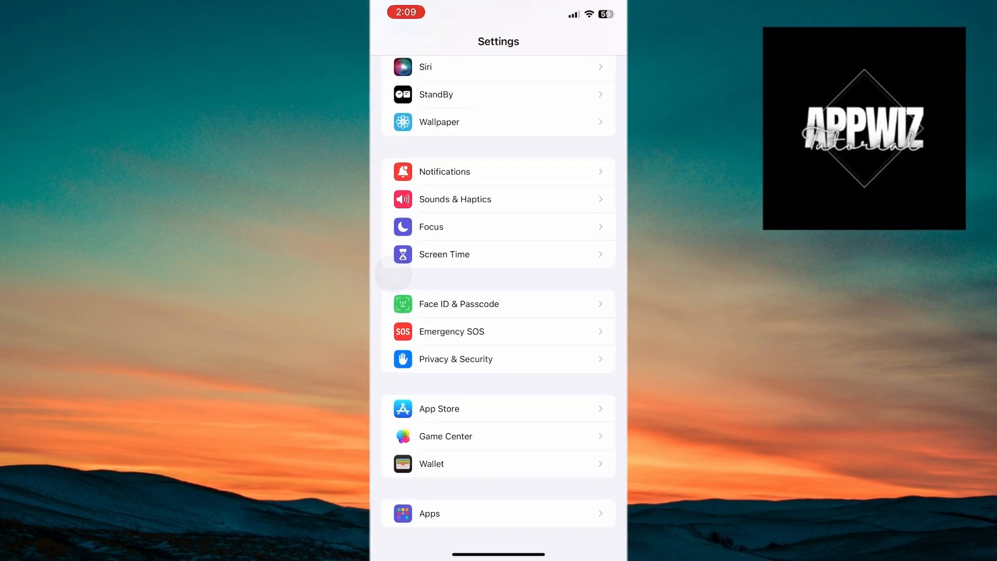
pyautogui.scroll(-3)
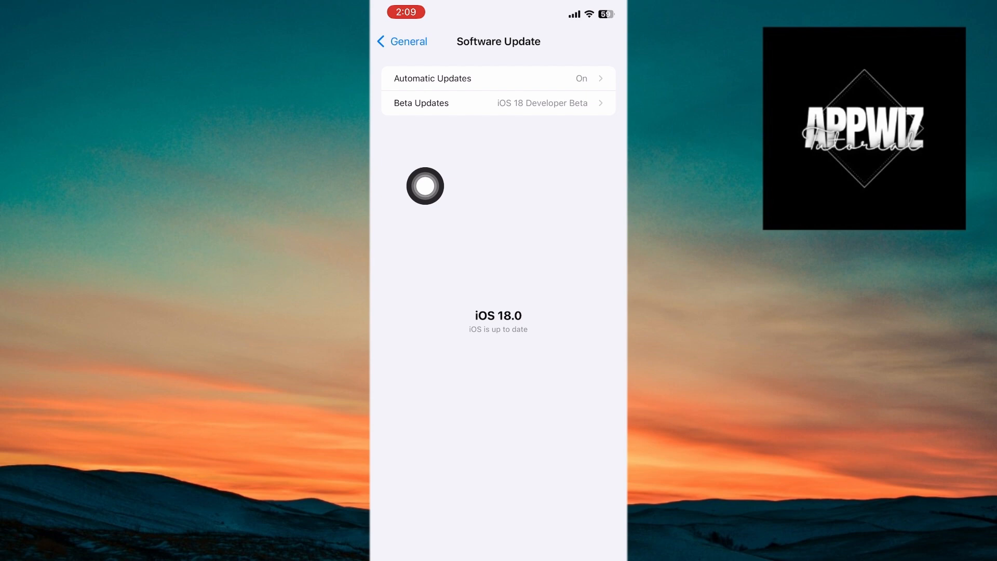
pyautogui.click(498, 103)
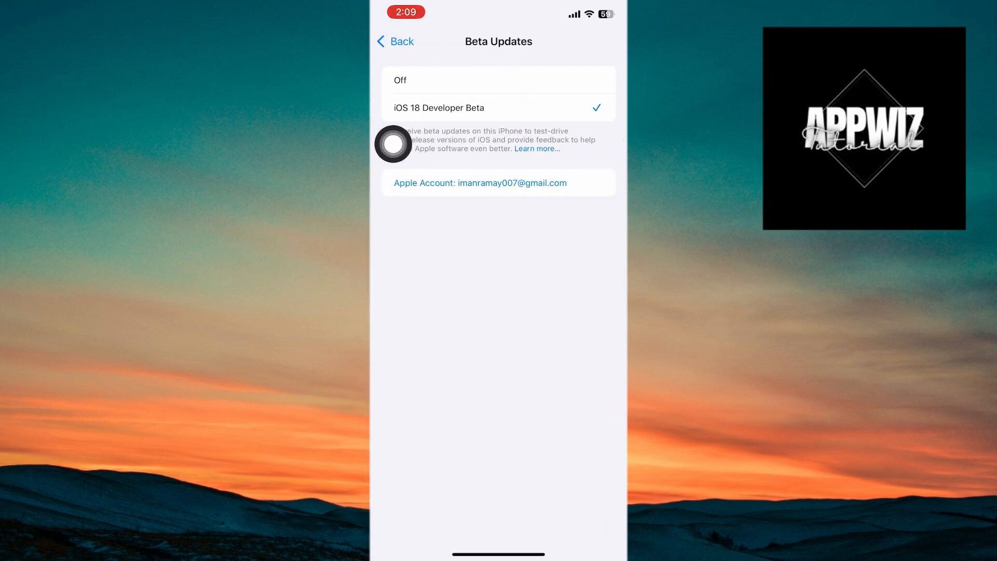
pyautogui.moveTo(467, 141)
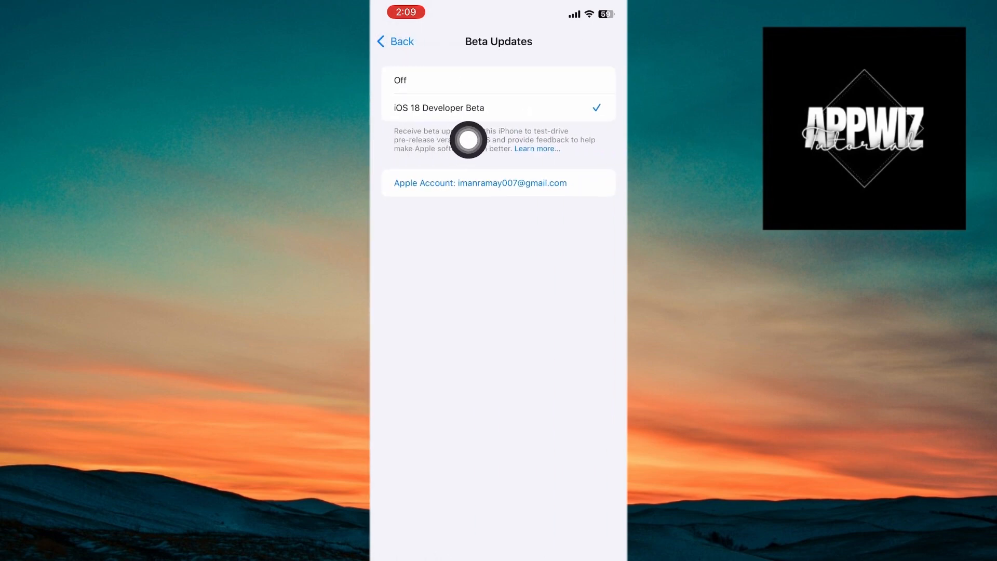
pyautogui.moveTo(394, 147)
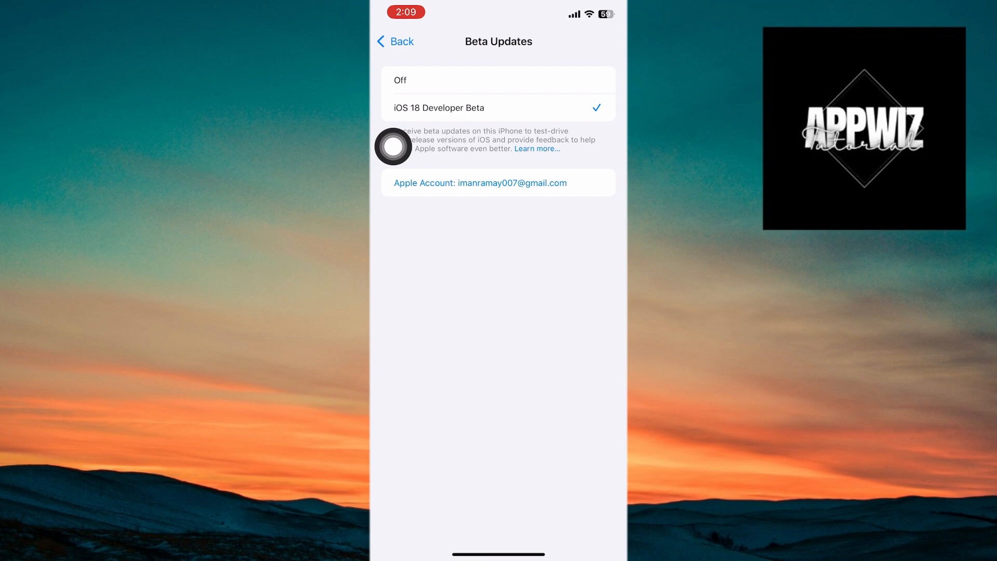
pyautogui.click(395, 41)
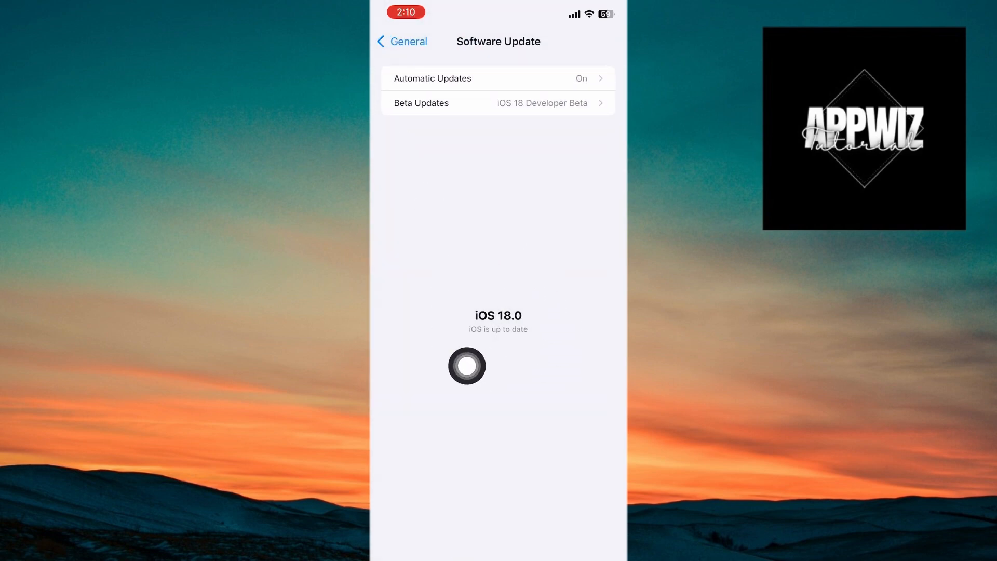
pyautogui.moveTo(394, 360)
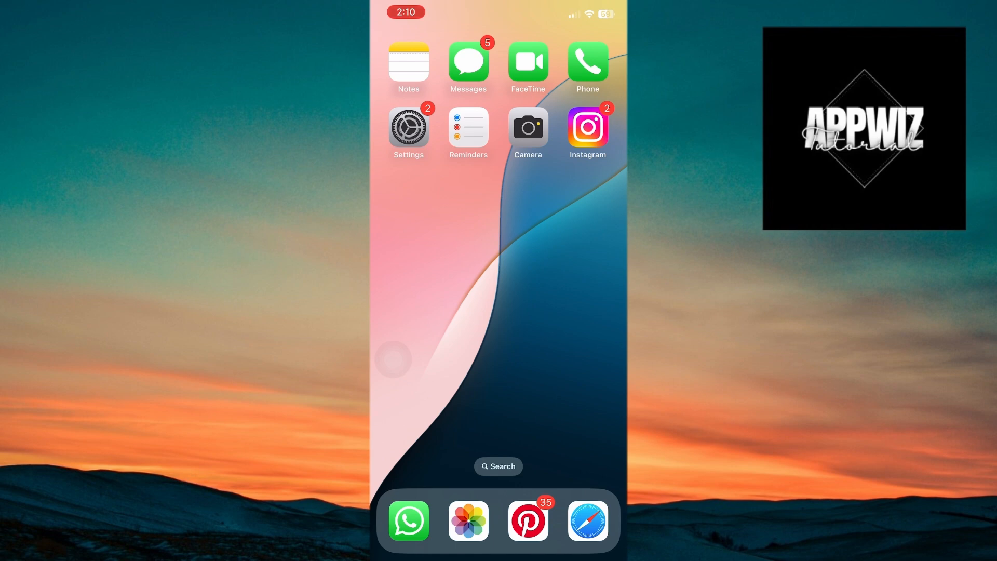
# Leave Settings and launch Safari from the home screen
pyautogui.click(497, 467)
pyautogui.write('beta')
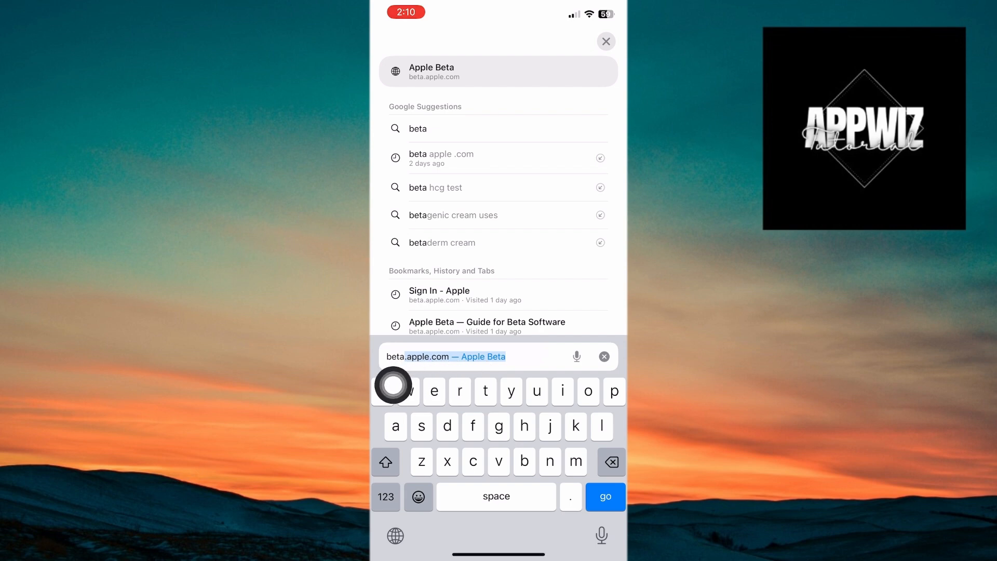
# Load beta.apple.com and sign in with the existing Apple account
pyautogui.click(498, 72)
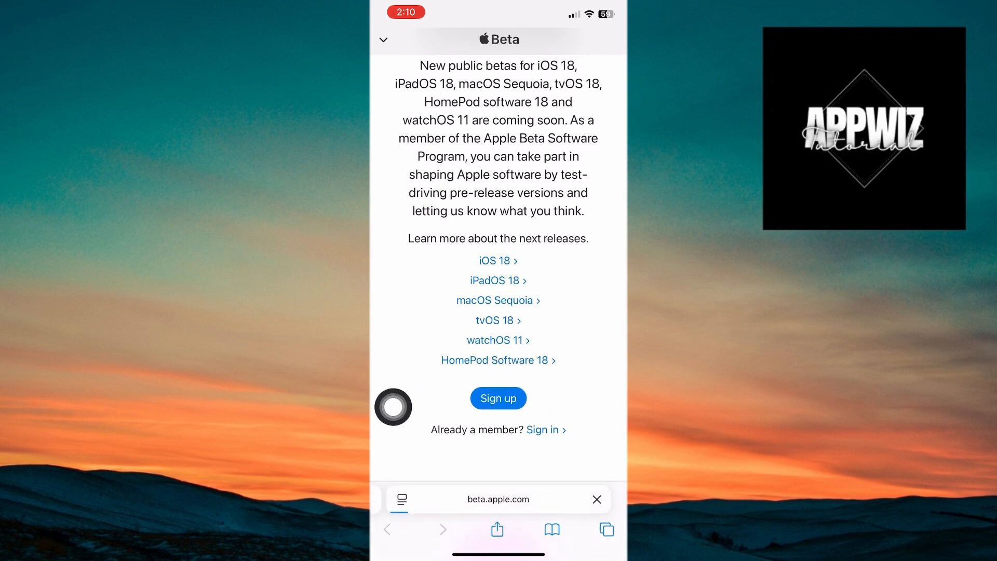
pyautogui.click(546, 430)
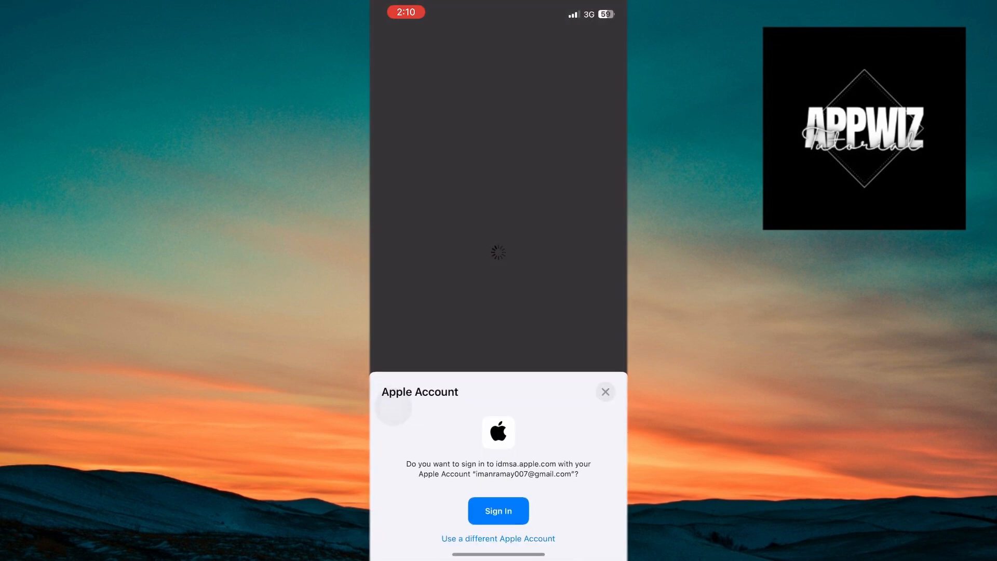
pyautogui.click(498, 511)
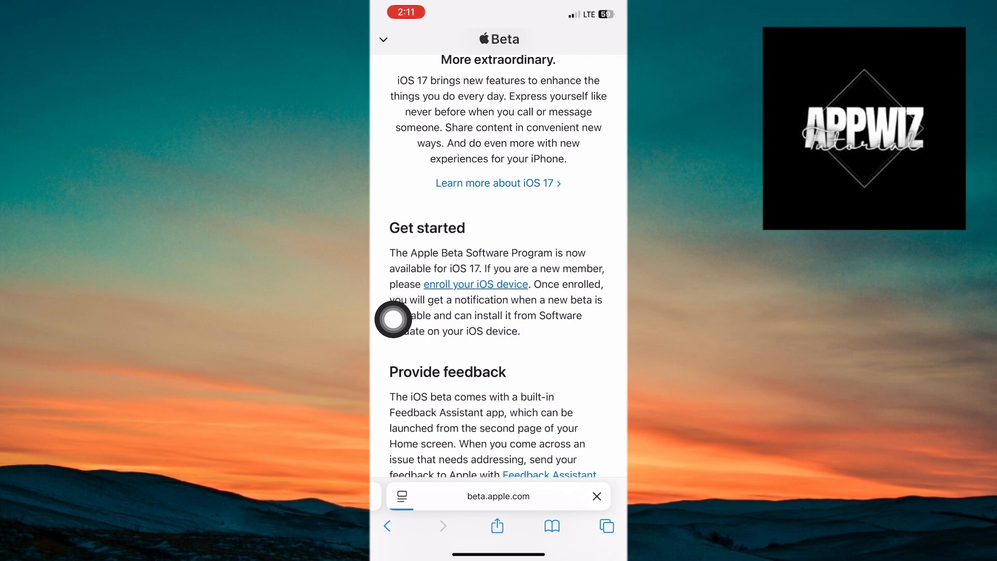
# Follow the 'enroll your iOS device' guide to step 2 and jump to Open Beta Updates
pyautogui.click(475, 283)
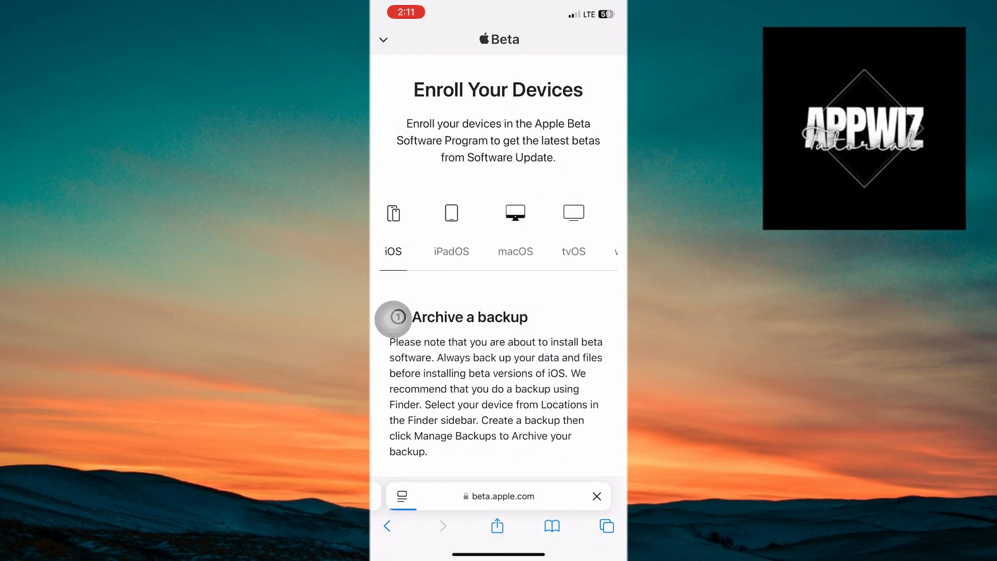
pyautogui.scroll(-3)
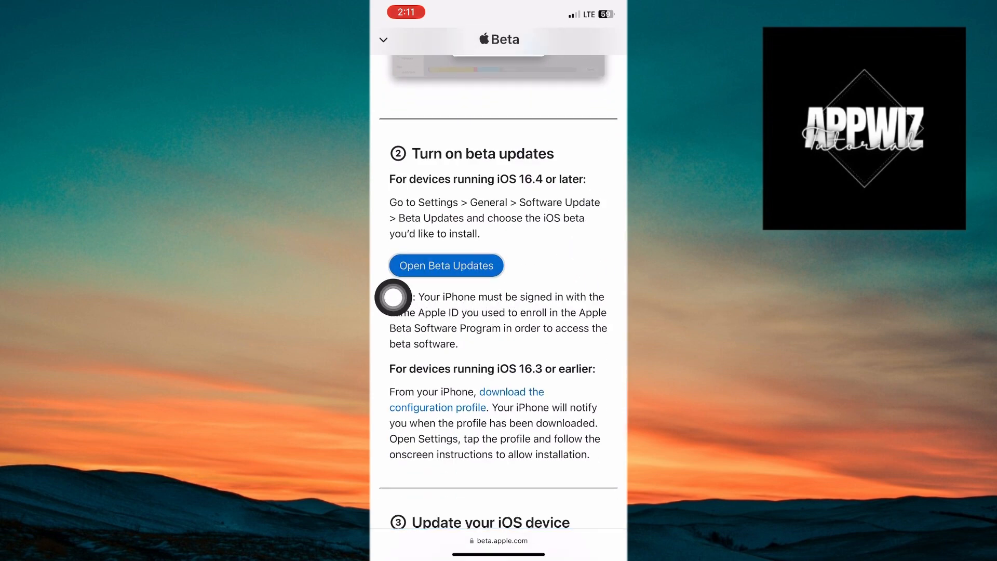
pyautogui.click(446, 265)
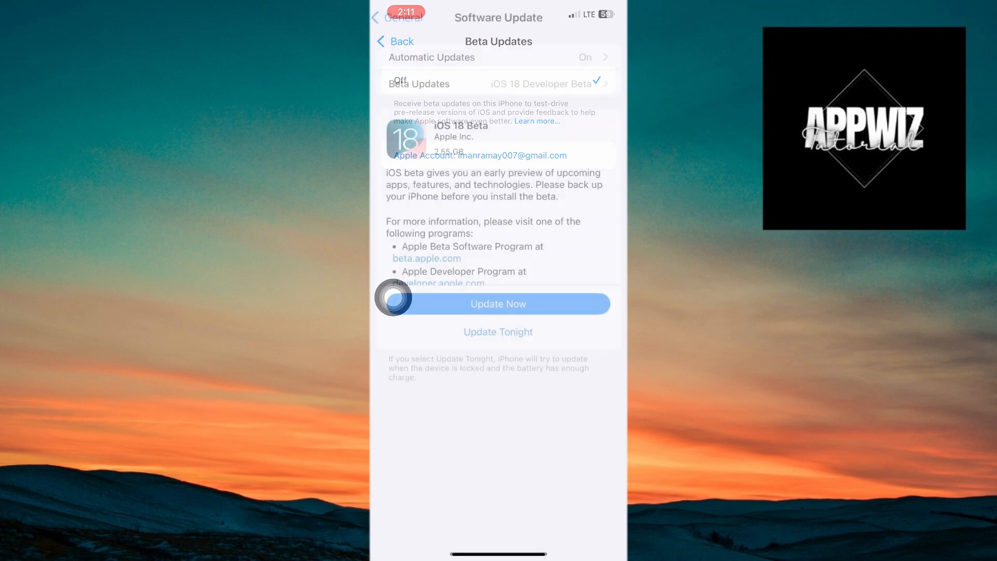
# Verify Beta Updates still shows iOS 18 Developer Beta and return to Software Update
pyautogui.click(395, 40)
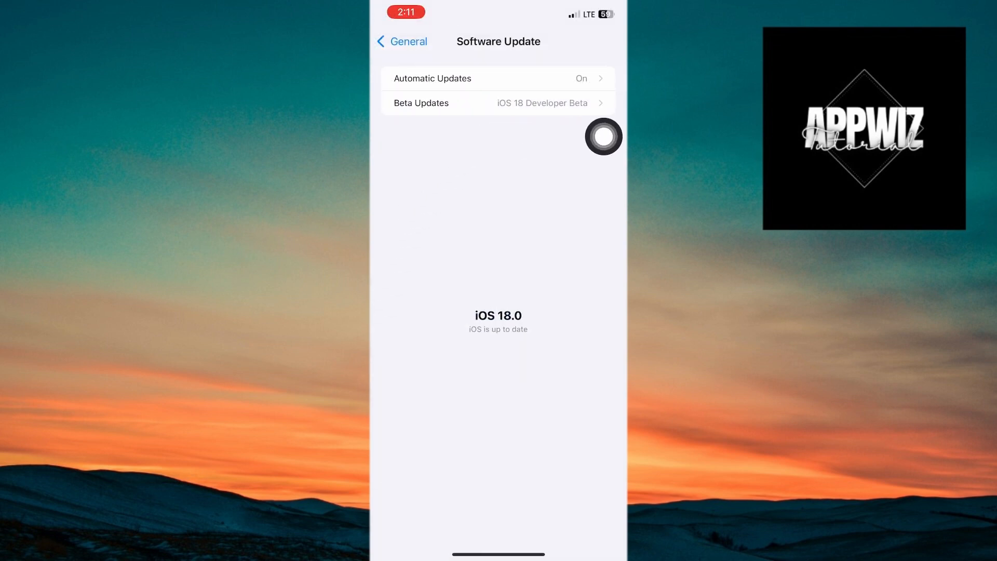
pyautogui.click(497, 102)
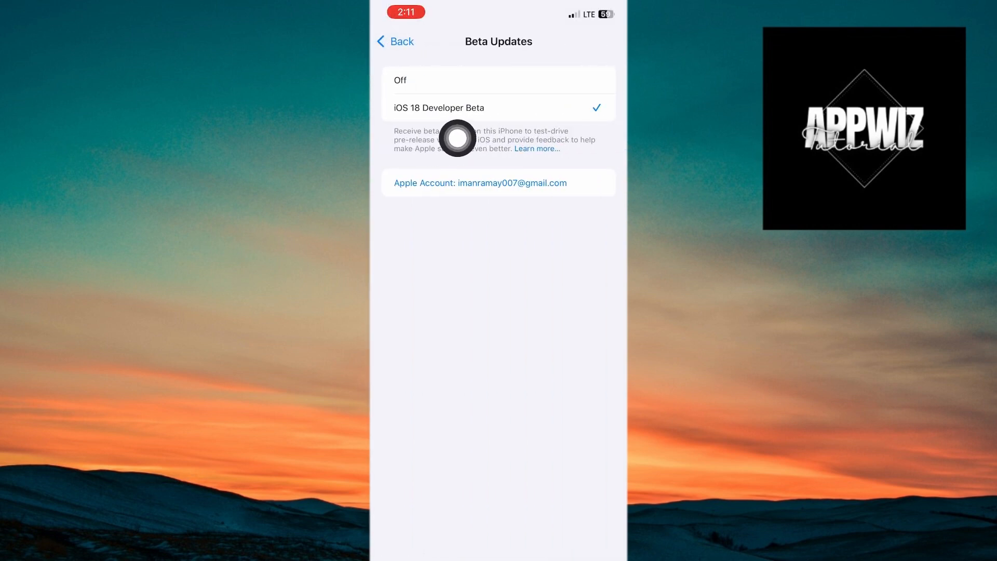
pyautogui.moveTo(393, 230)
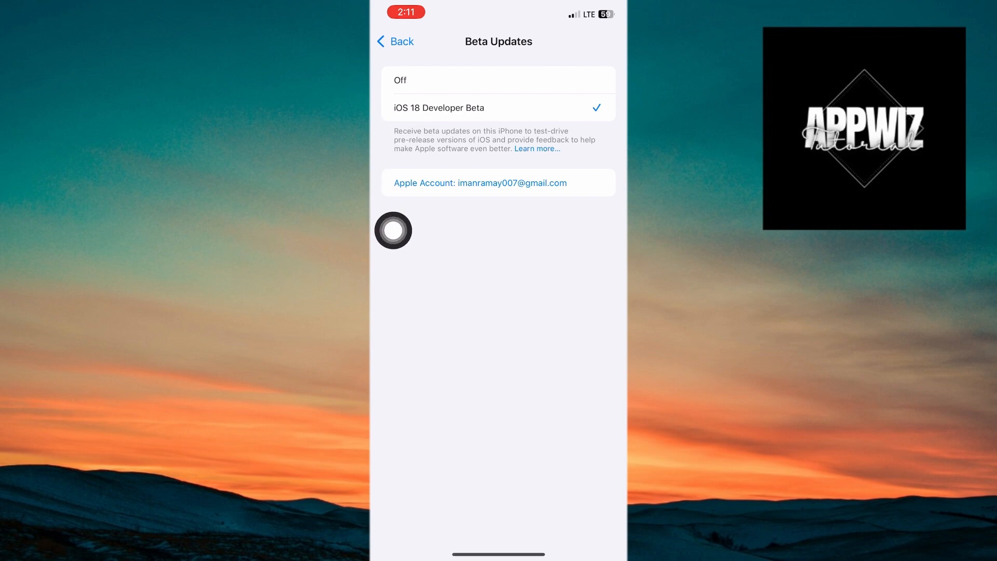
pyautogui.click(395, 41)
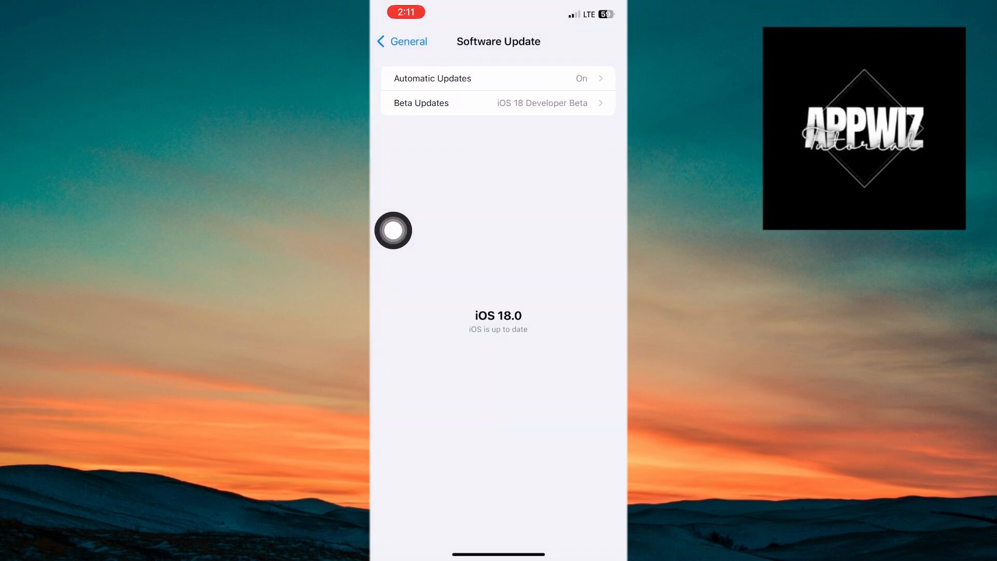